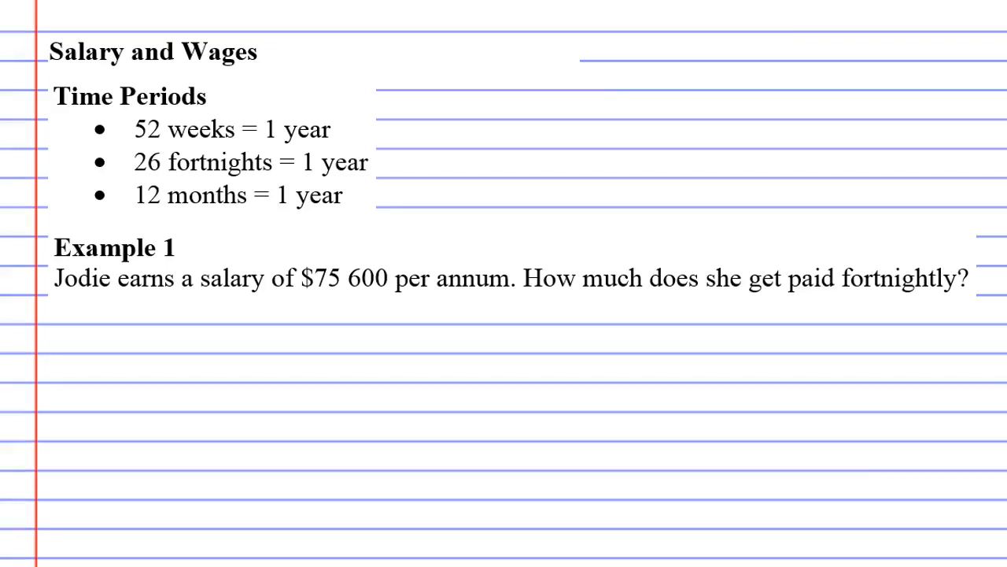
mouse_move(504, 310)
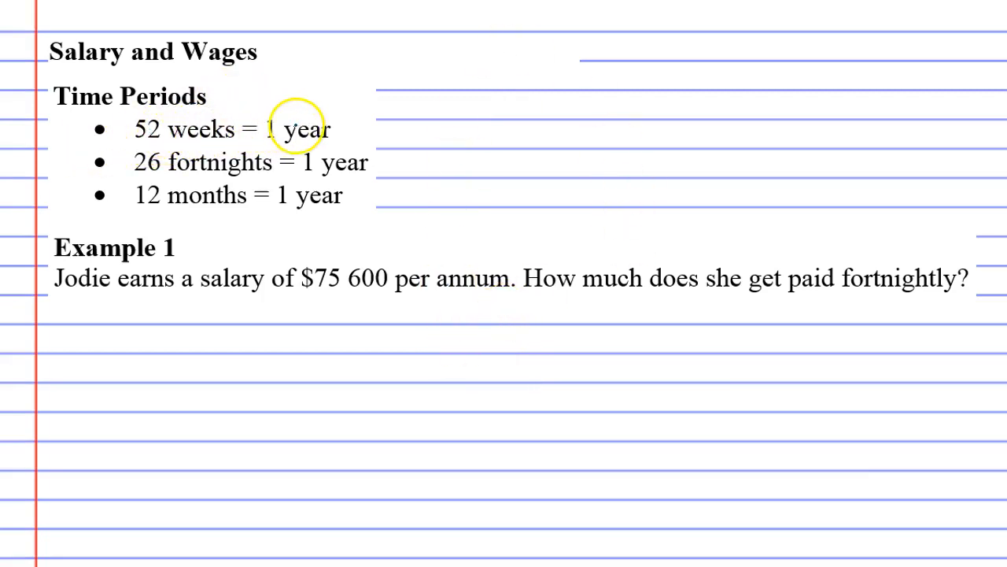
mouse_move(254, 211)
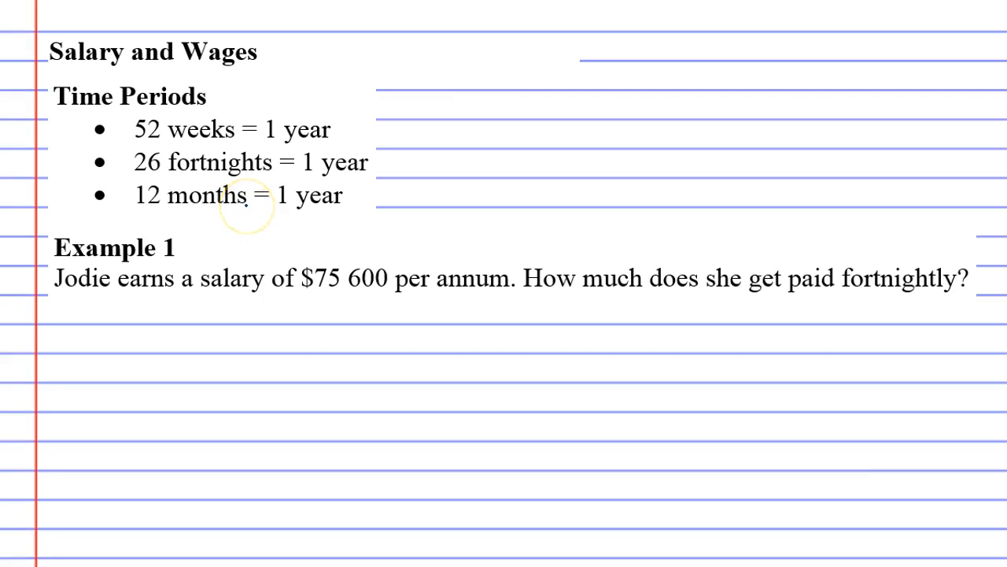
mouse_move(248, 207)
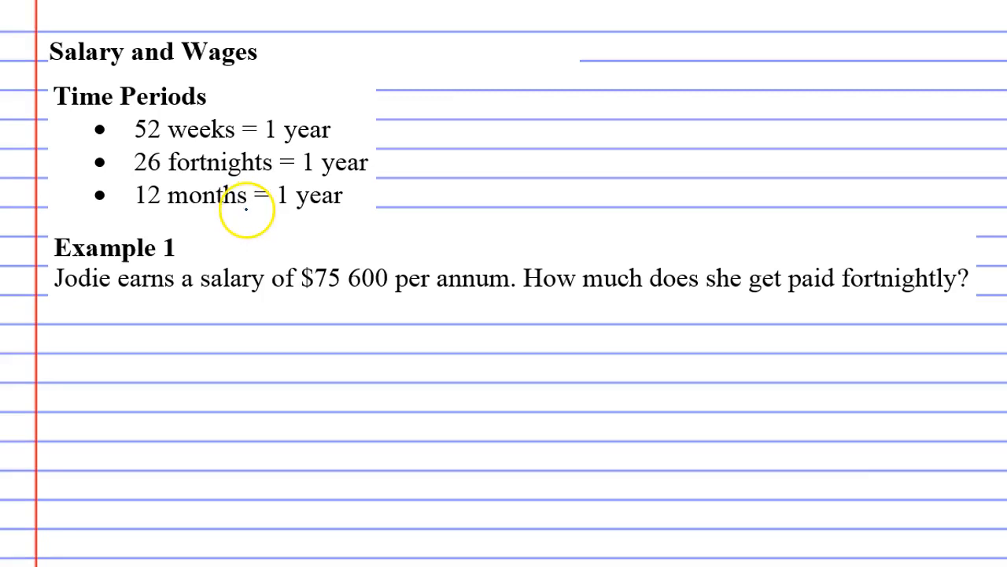
mouse_move(305, 326)
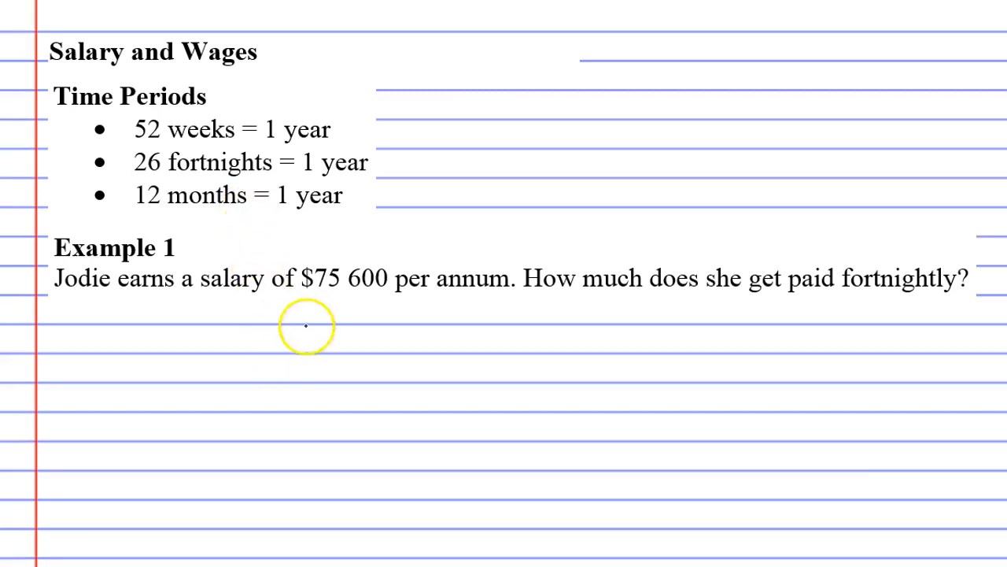
- Handwrite the working '75 600 ÷ 26 = $2907' on the line under the Example 1 question
type("75")
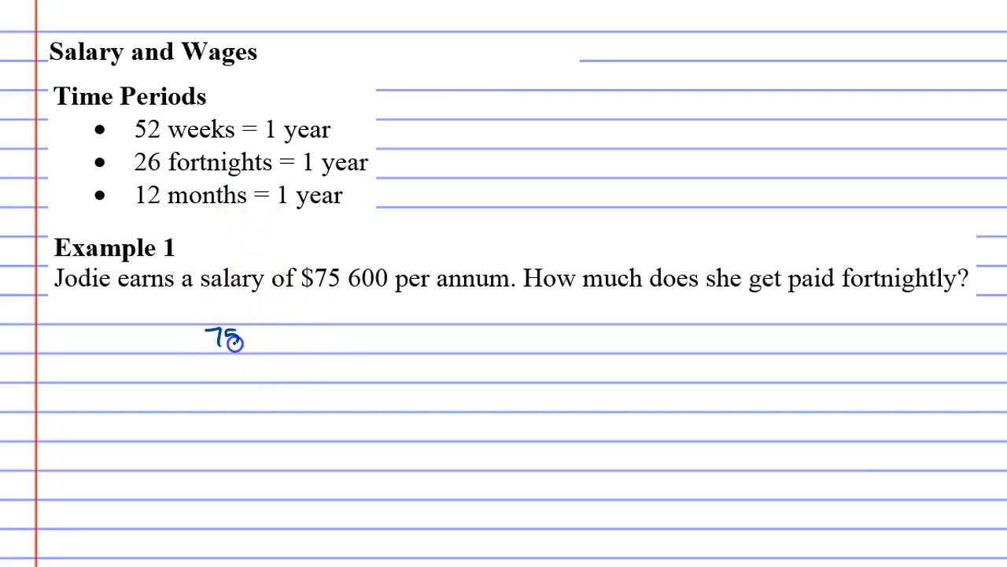
left_click_drag(244, 338, 307, 334)
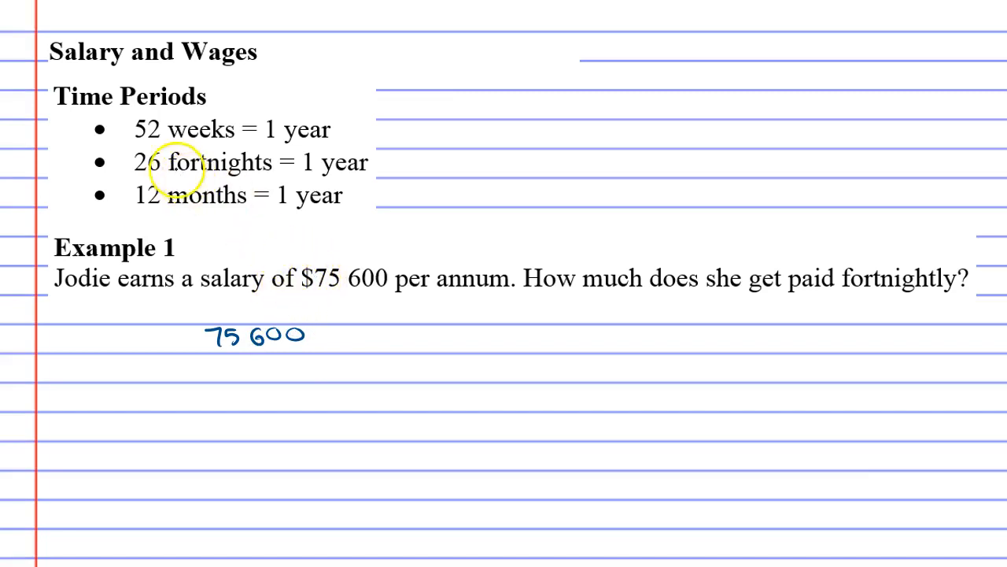
mouse_move(460, 354)
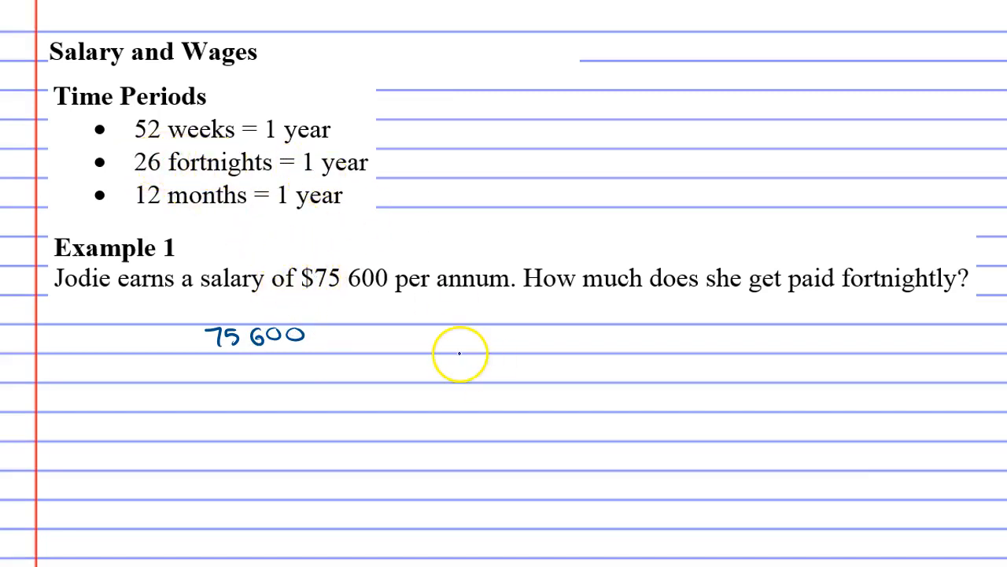
left_click_drag(330, 334, 386, 338)
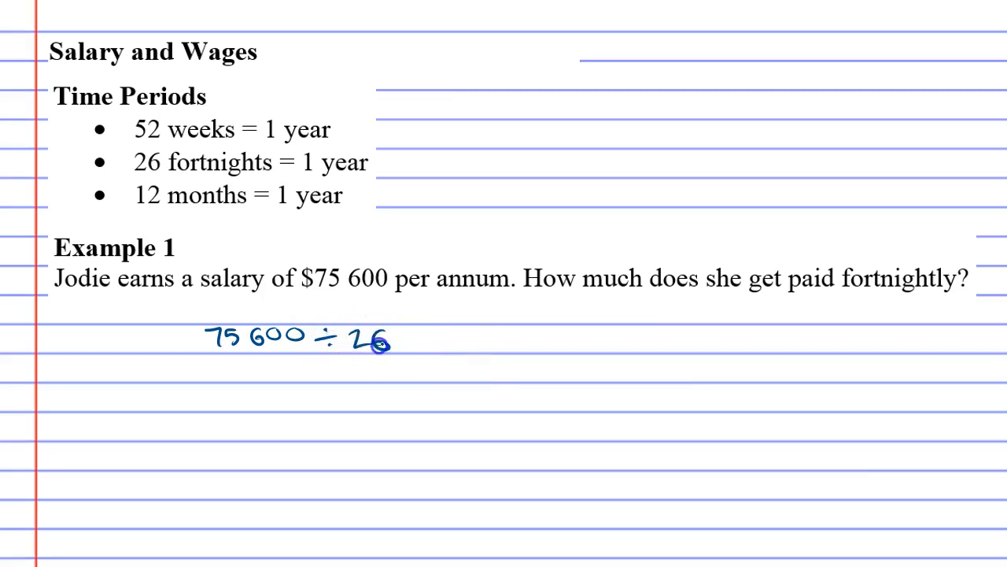
type("= $")
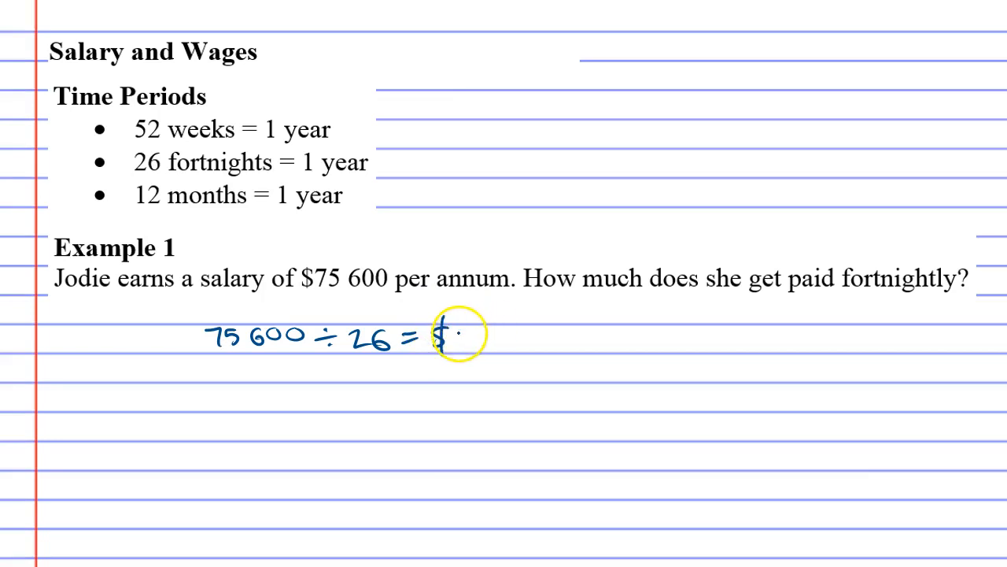
type("28")
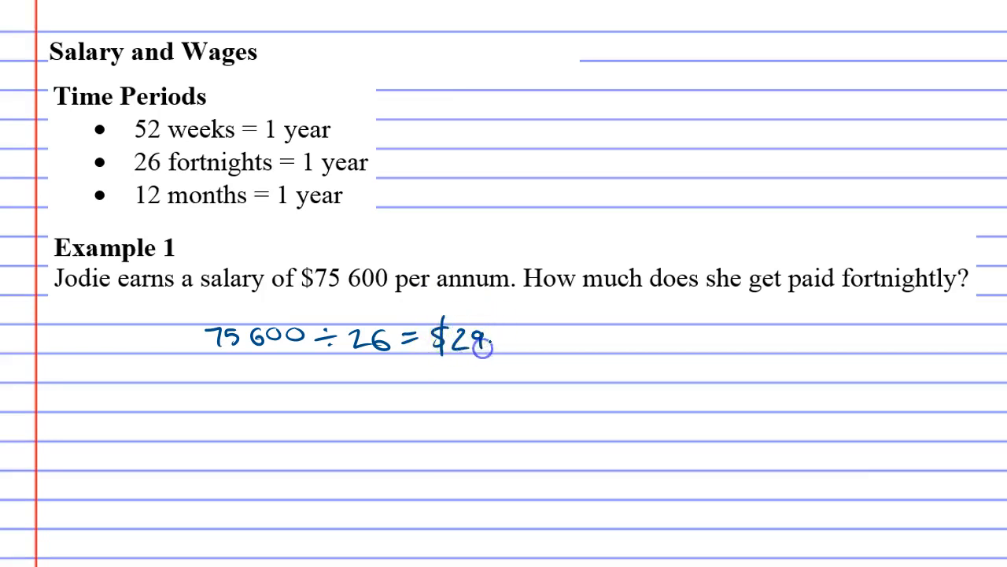
type("07.")
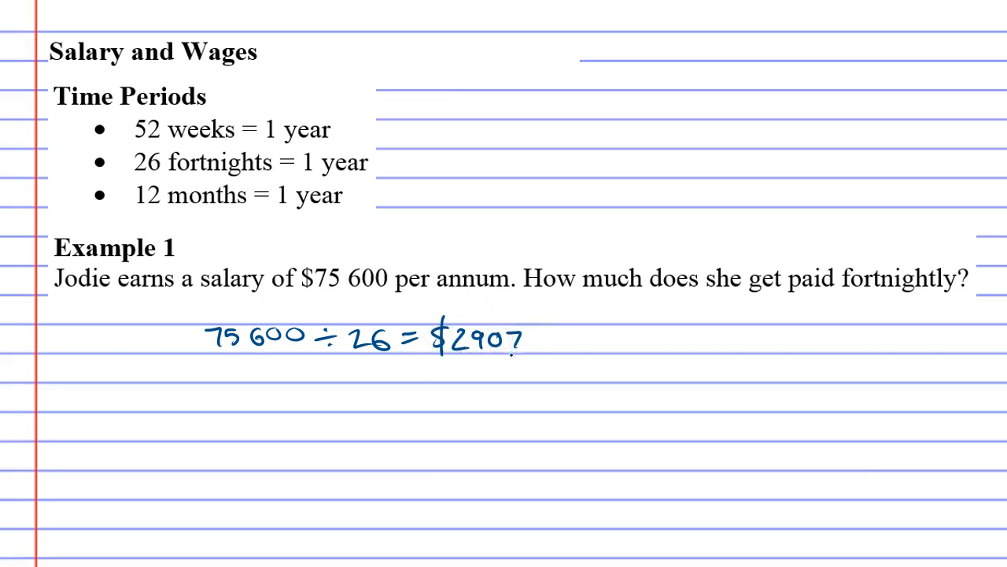